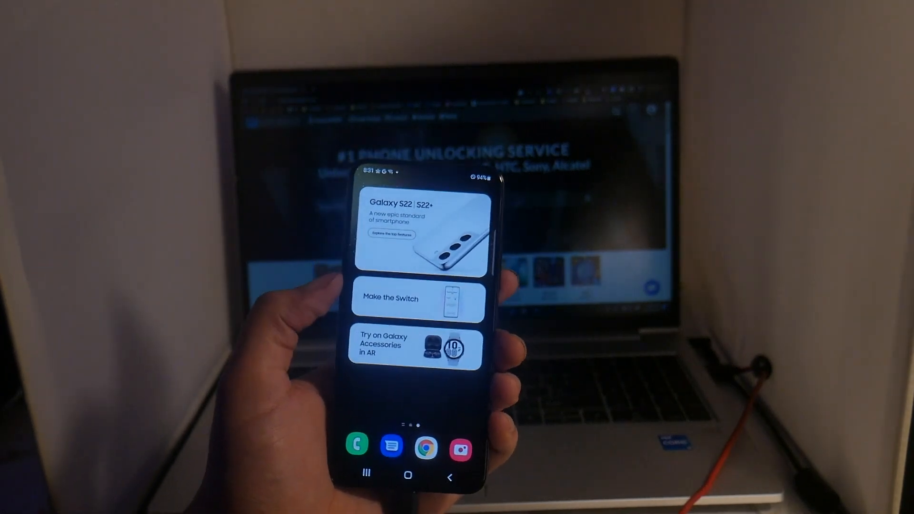
Open the Samsung Unlock products page on UnlockBoot
click(356, 446)
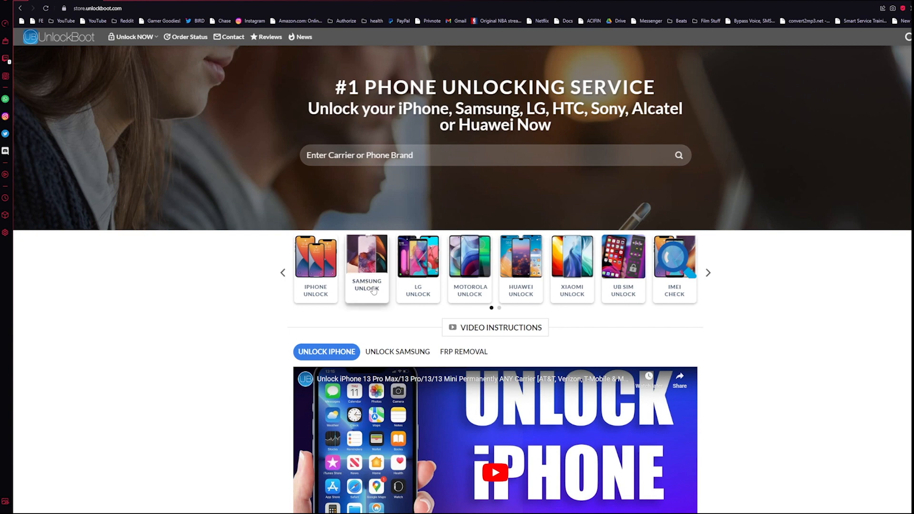
click(367, 269)
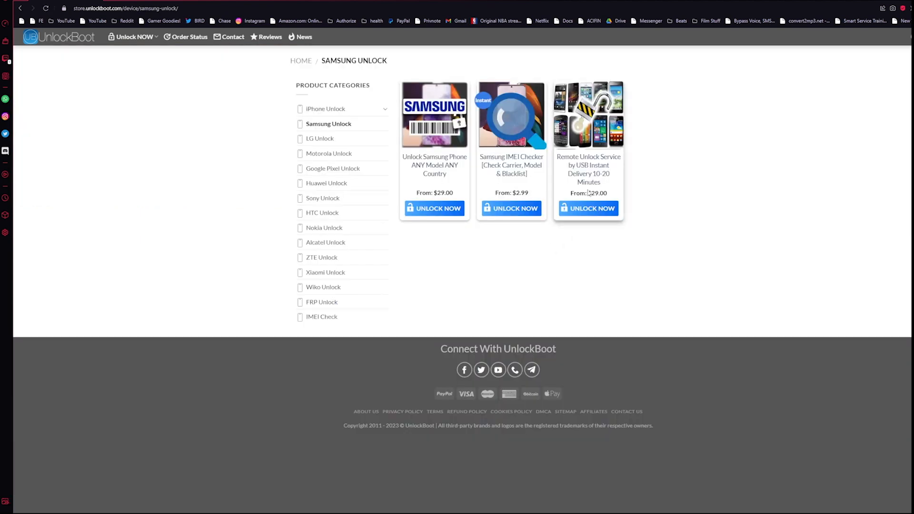
mouse_move(594, 175)
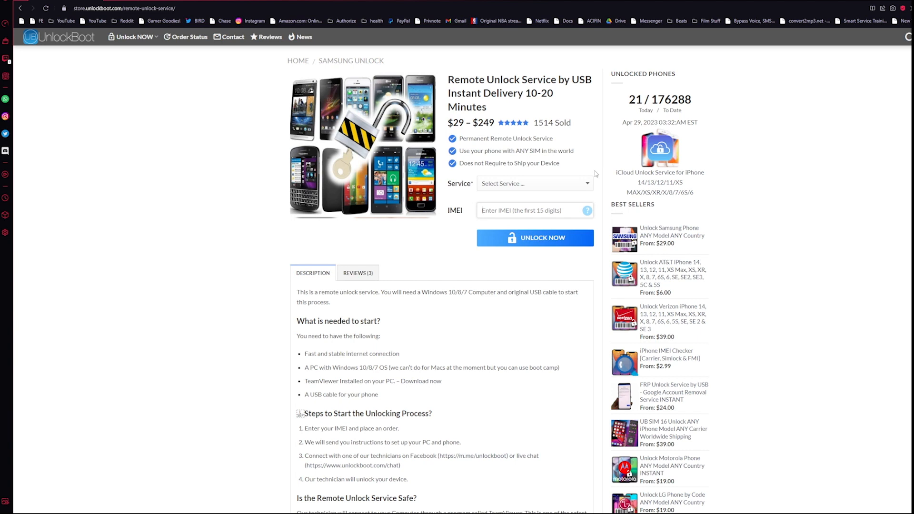
click(533, 183)
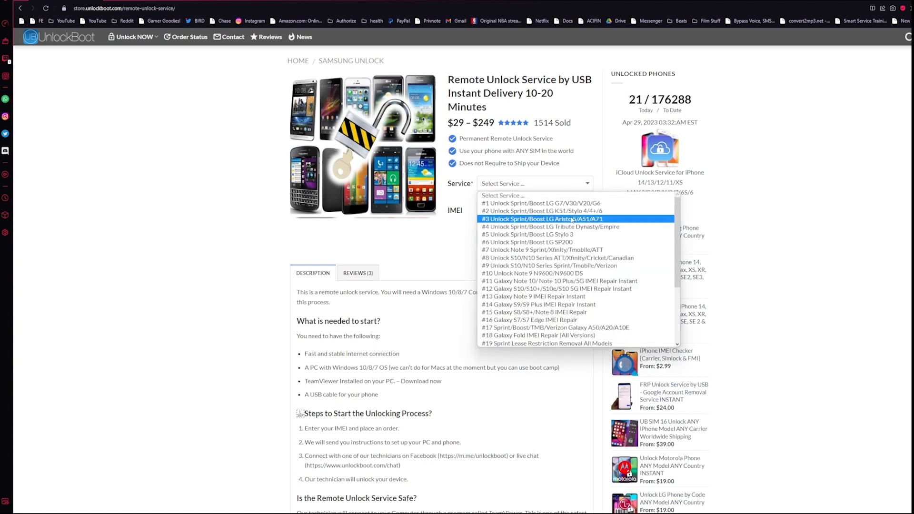
scroll(down, 3)
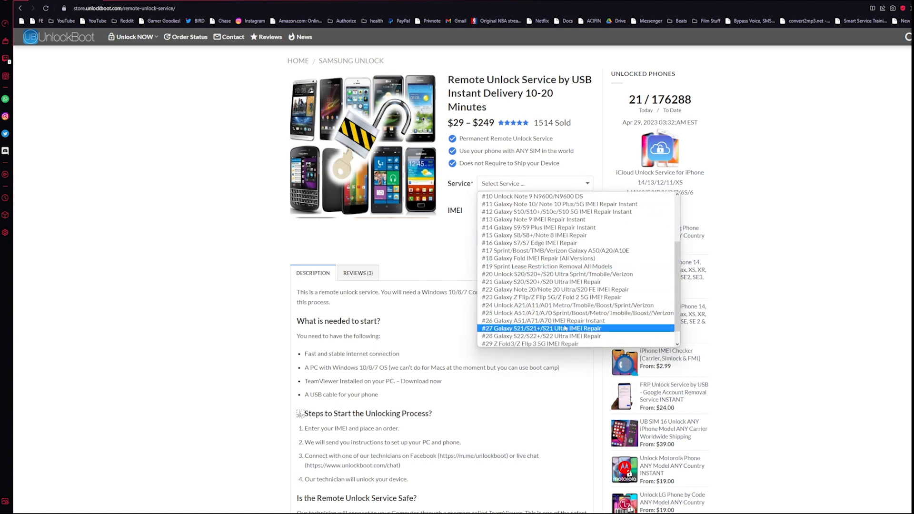
click(539, 336)
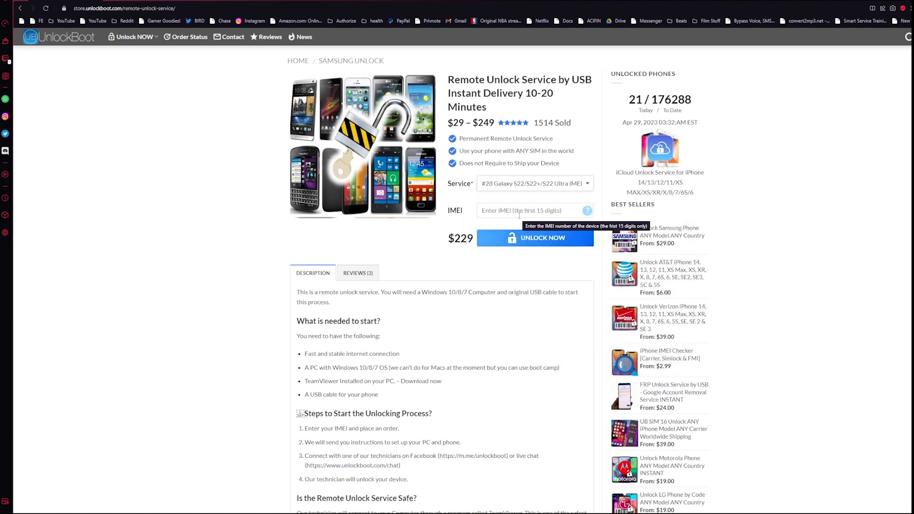
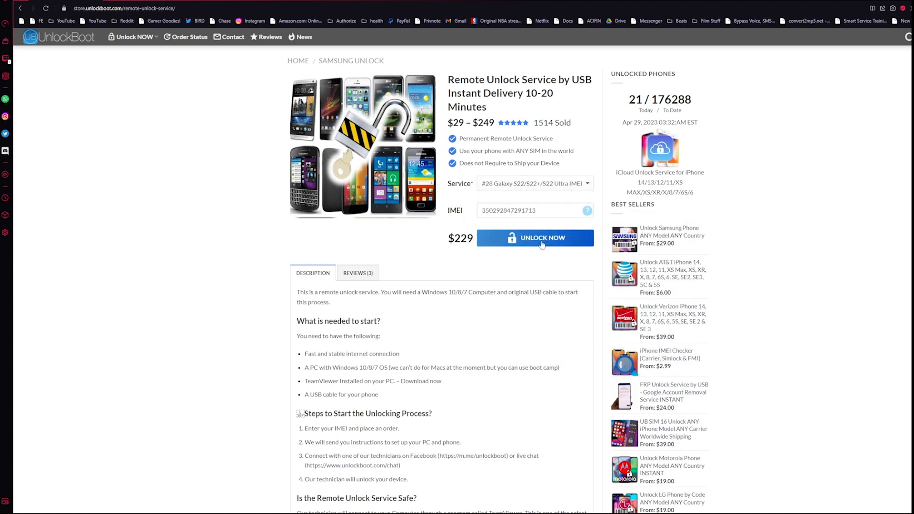
Add the $229 S22 unlock to the cart and proceed to checkout
click(535, 238)
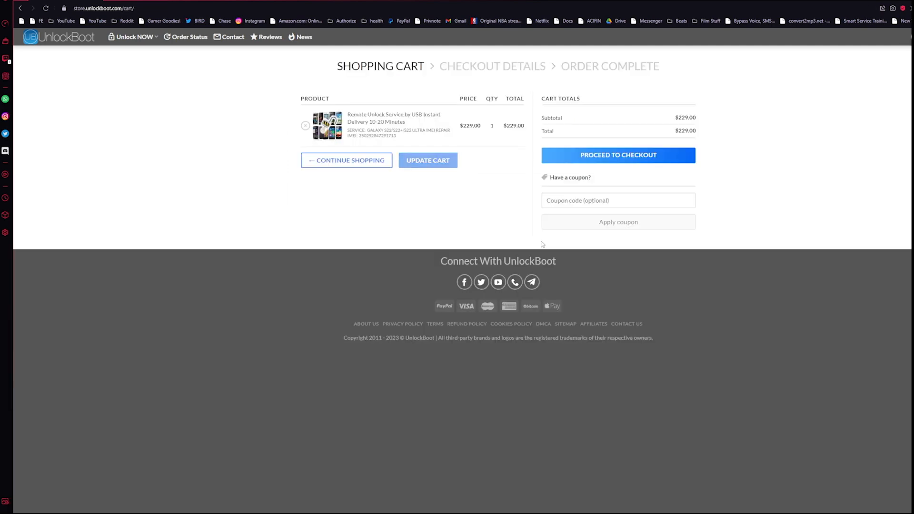
click(617, 154)
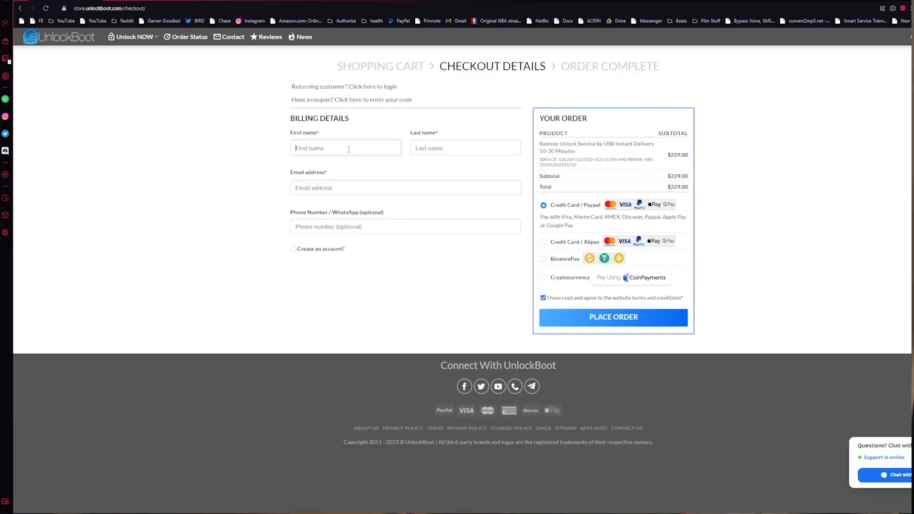